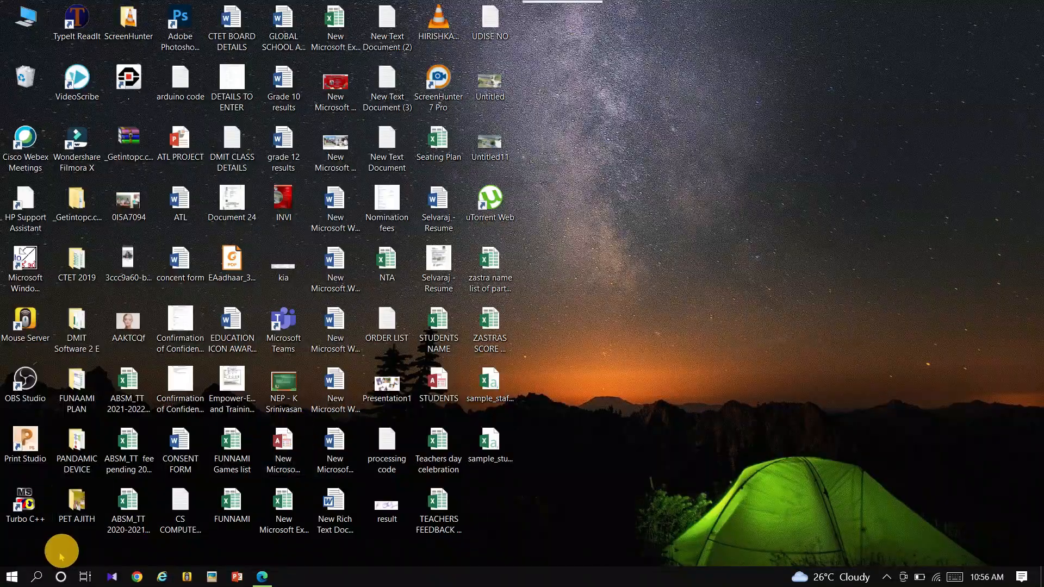
# - Launch the Arduino IDE from the Windows Start menu
pyautogui.click(10, 576)
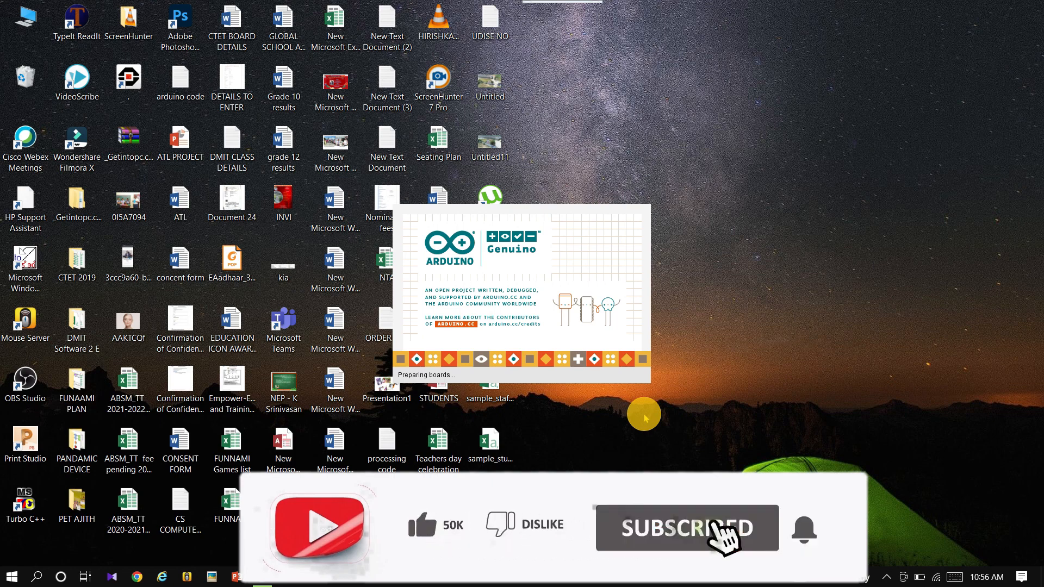
pyautogui.moveTo(813, 540)
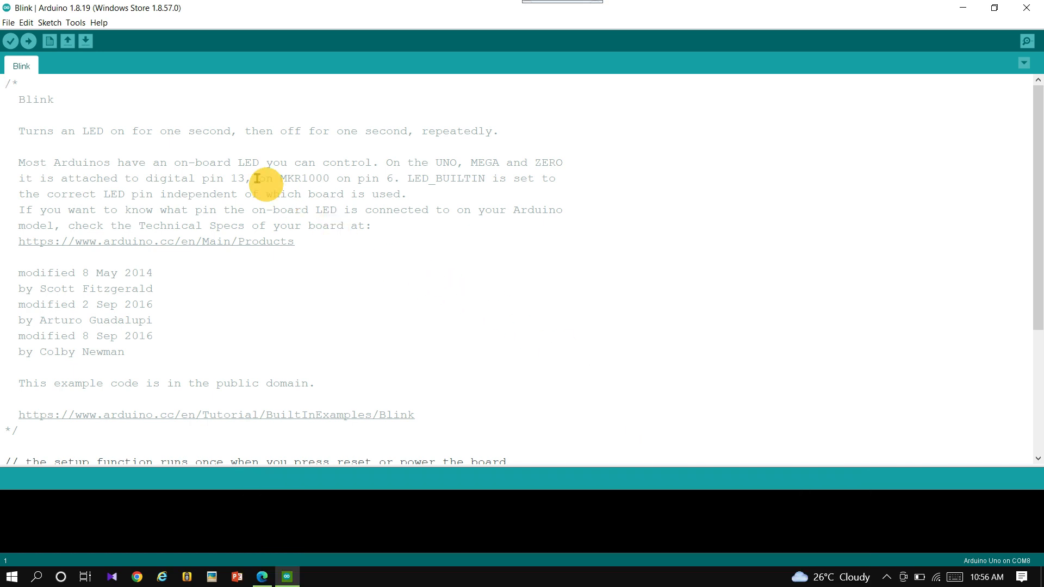
pyautogui.moveTo(75, 22)
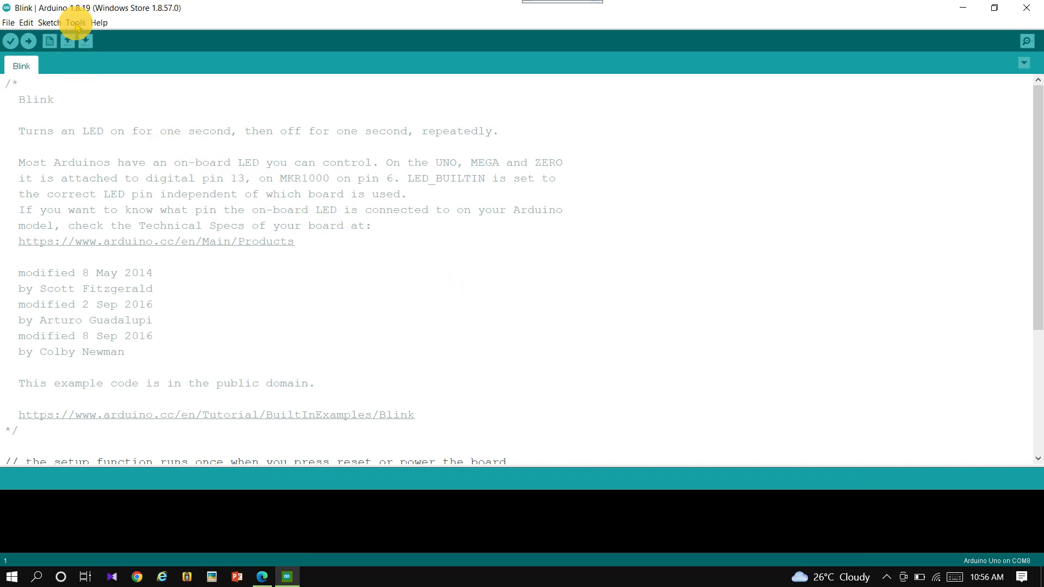
# - Select COM8 (Arduino Uno) as the upload port in Tools > Port
pyautogui.click(75, 22)
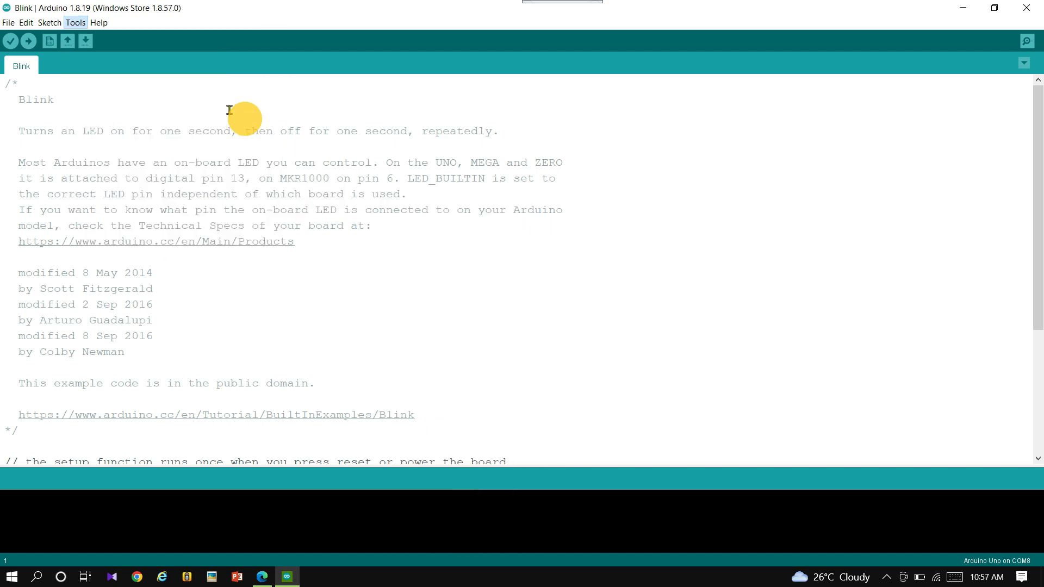
pyautogui.click(75, 22)
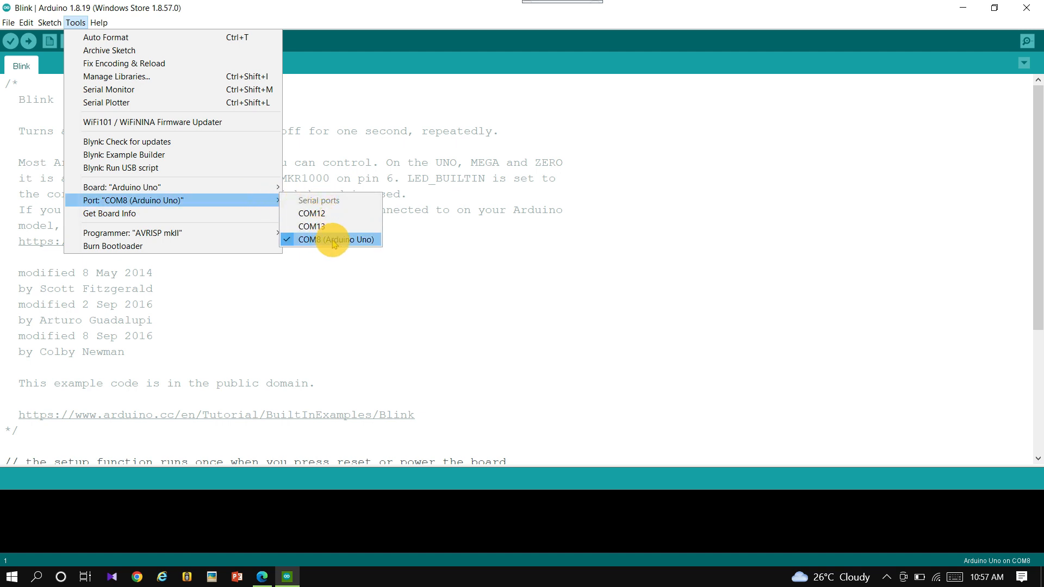
pyautogui.click(332, 240)
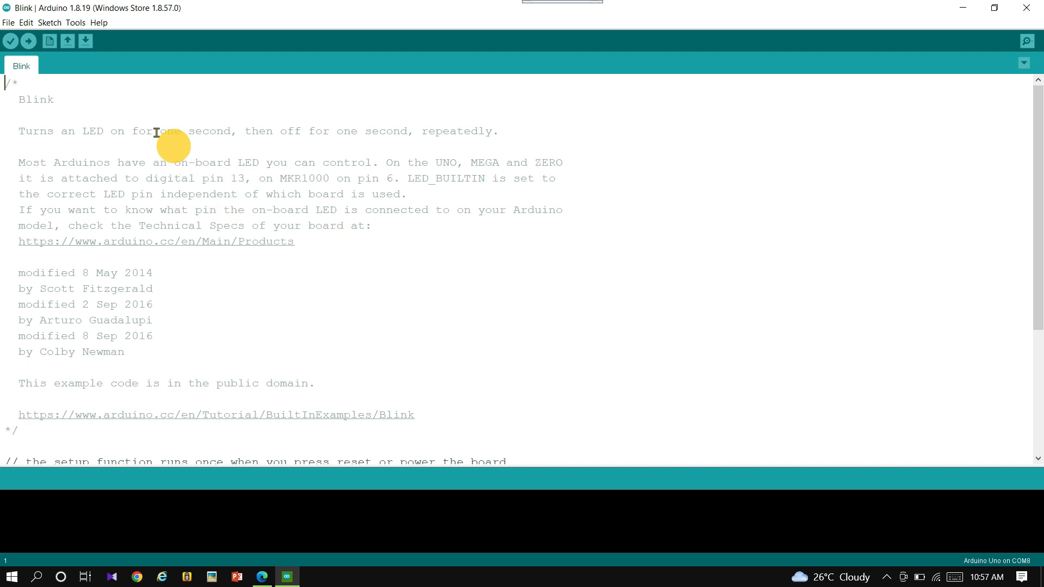
pyautogui.moveTo(64, 10)
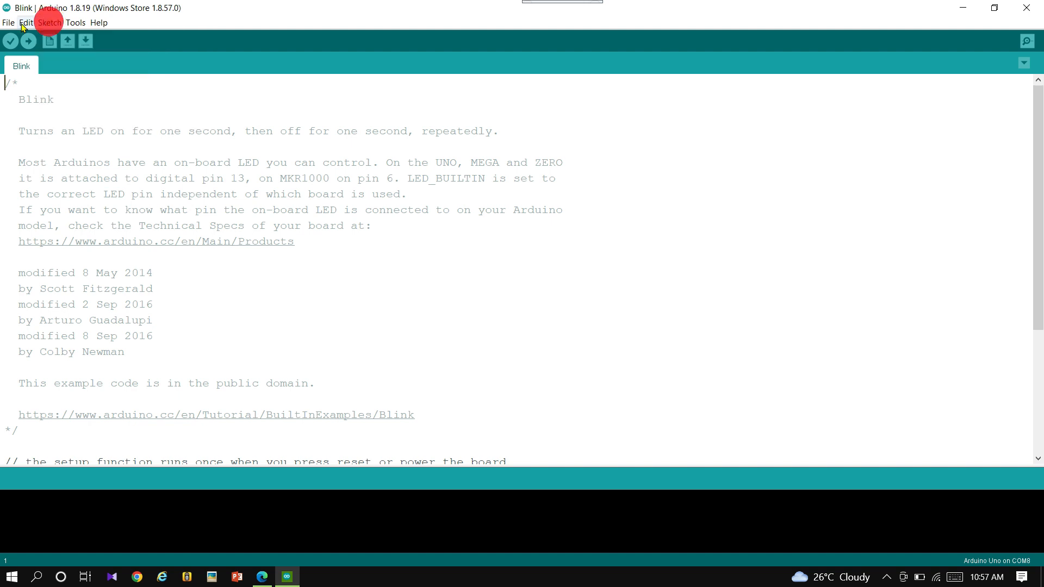
# - Open the Blink sketch from File > Examples > 01.Basics
pyautogui.click(8, 21)
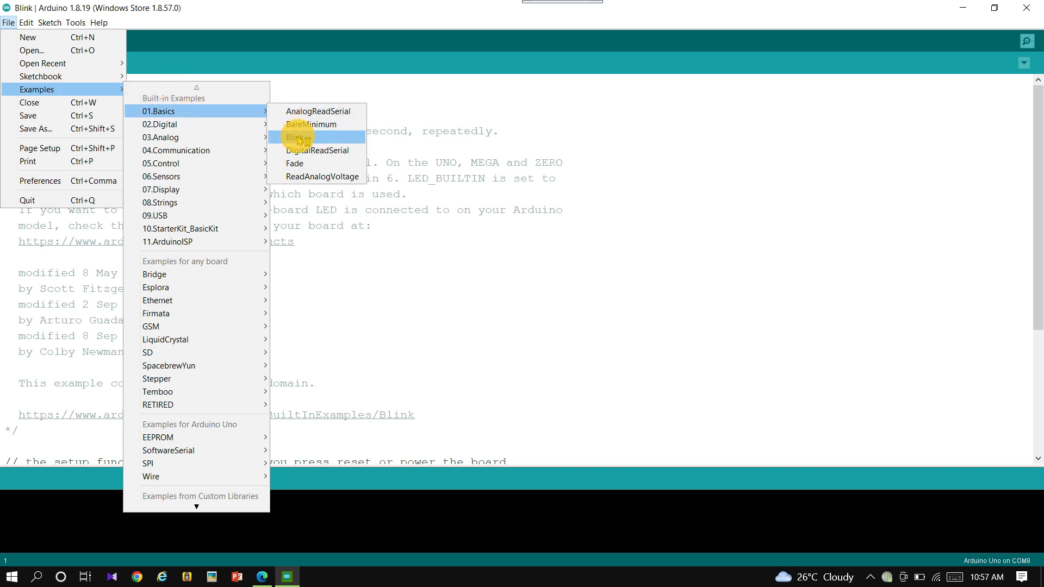
pyautogui.click(296, 137)
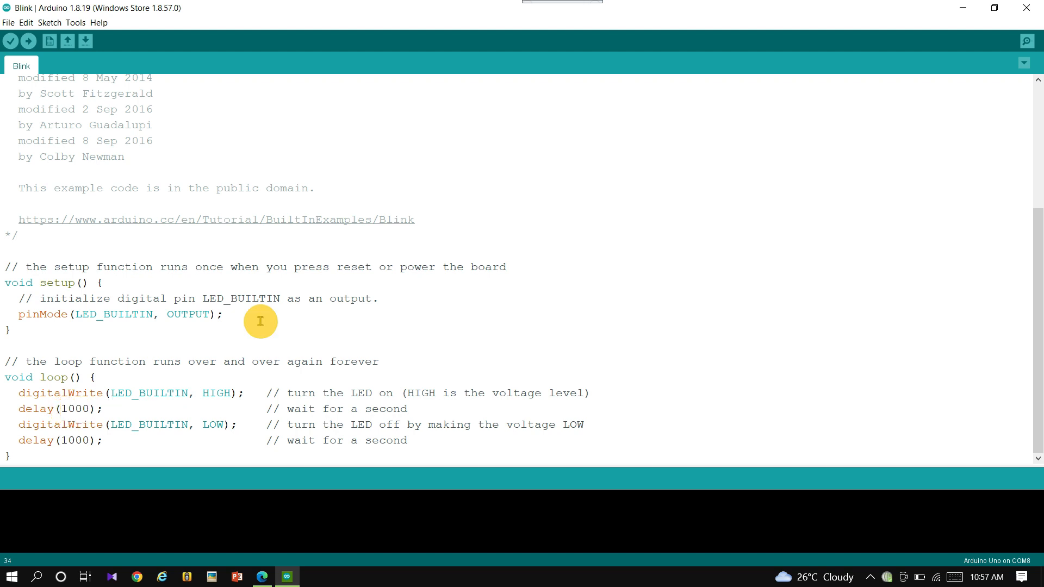
# - Edit both delay(1000) calls in loop to delay(300)
pyautogui.write('300')
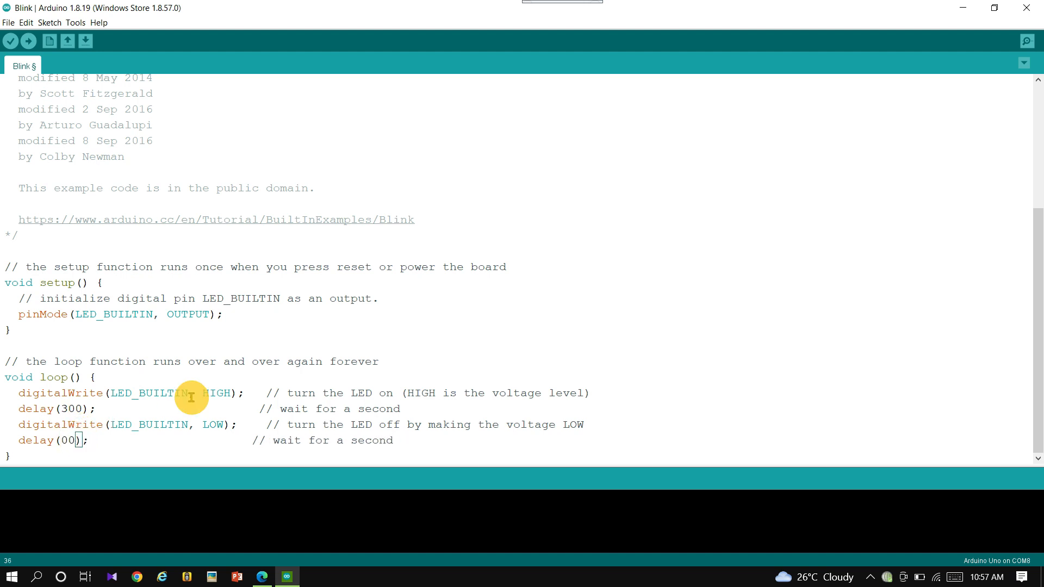
pyautogui.write('3')
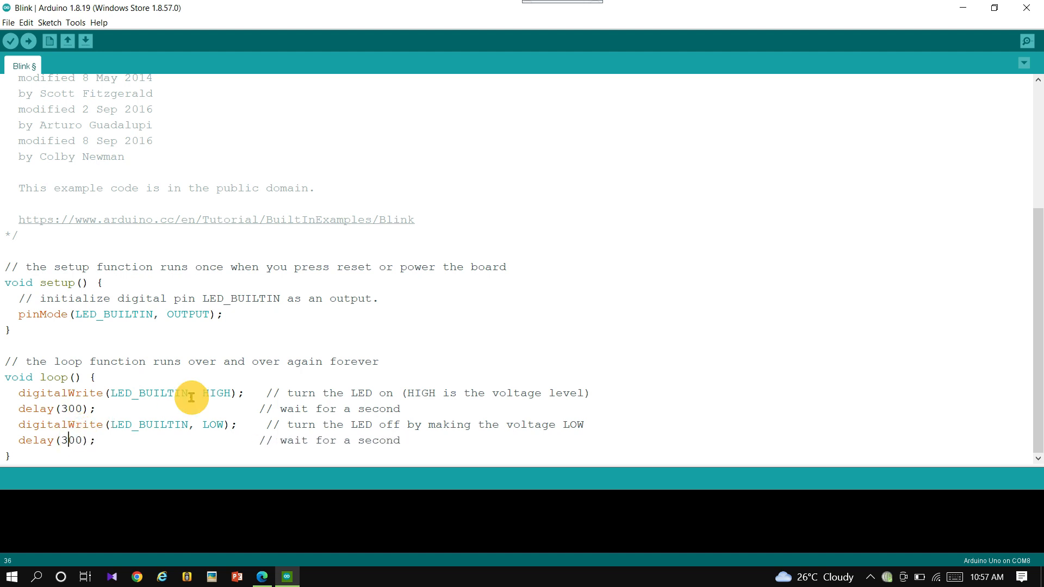
pyautogui.moveTo(29, 41)
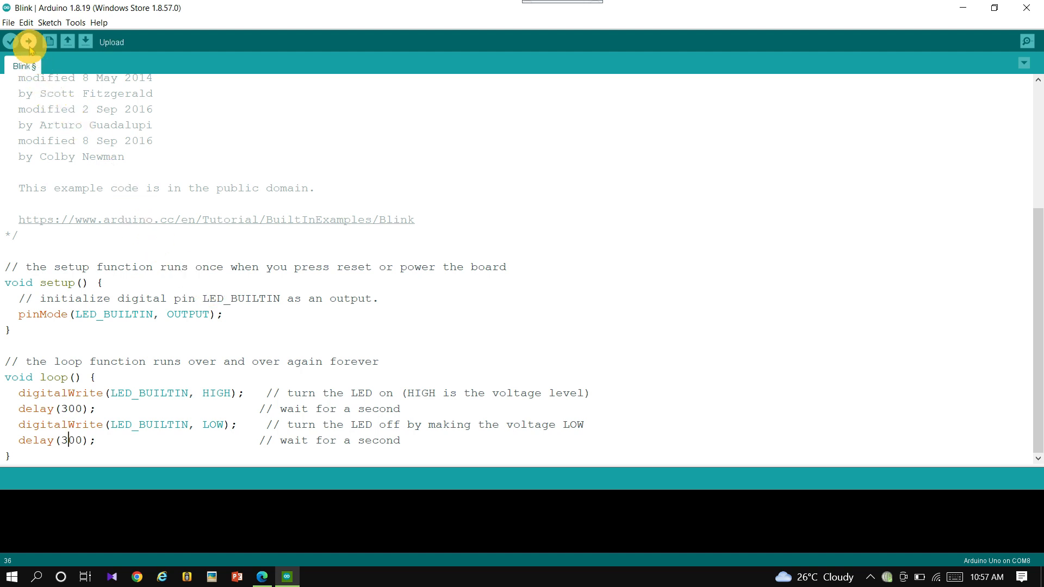
# - Upload the modified Blink sketch to the Uno until 'Done uploading' appears
pyautogui.click(29, 42)
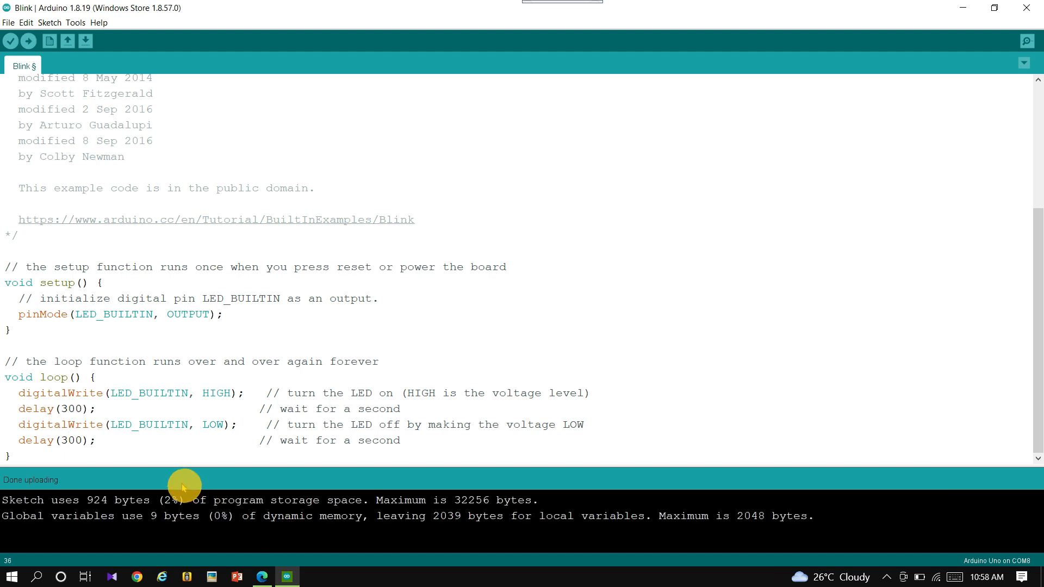
pyautogui.moveTo(60, 486)
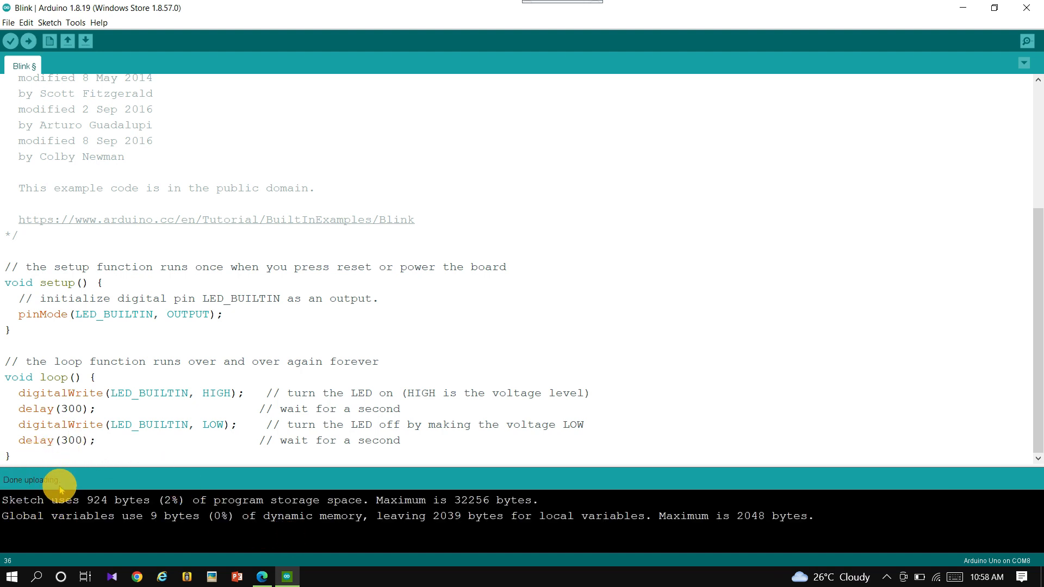